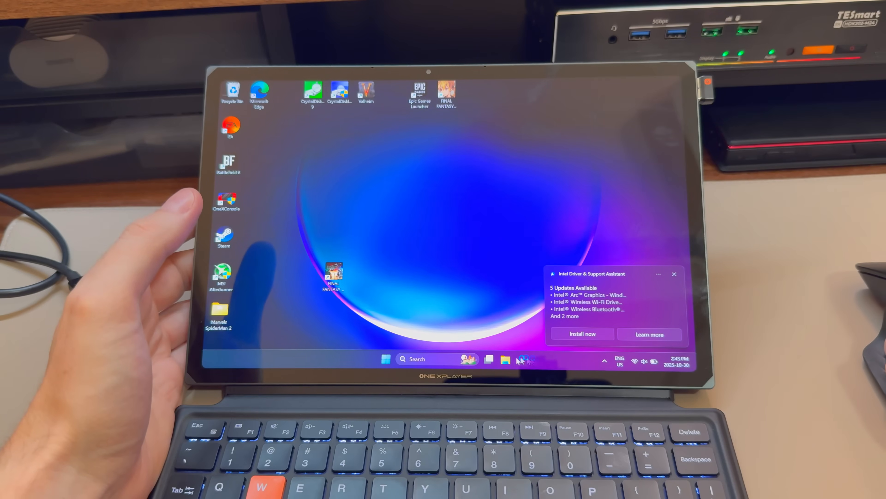
Step: Show This PC with drives C, D and BiwinMiniSSD (E:) and launch HWiNFO64
left_click(504, 359)
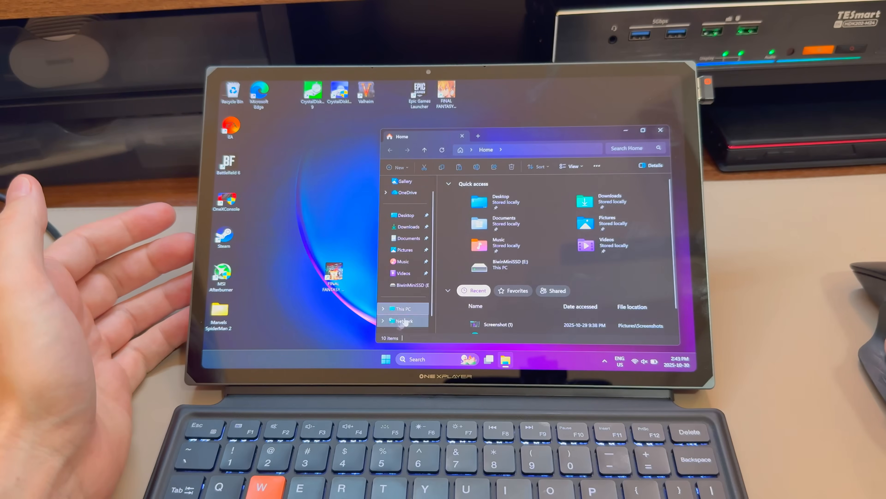
left_click(403, 309)
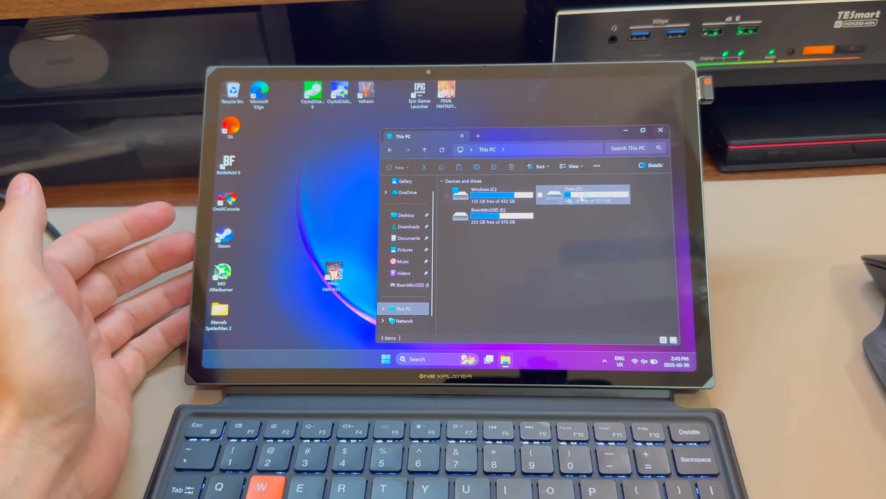
left_click(488, 218)
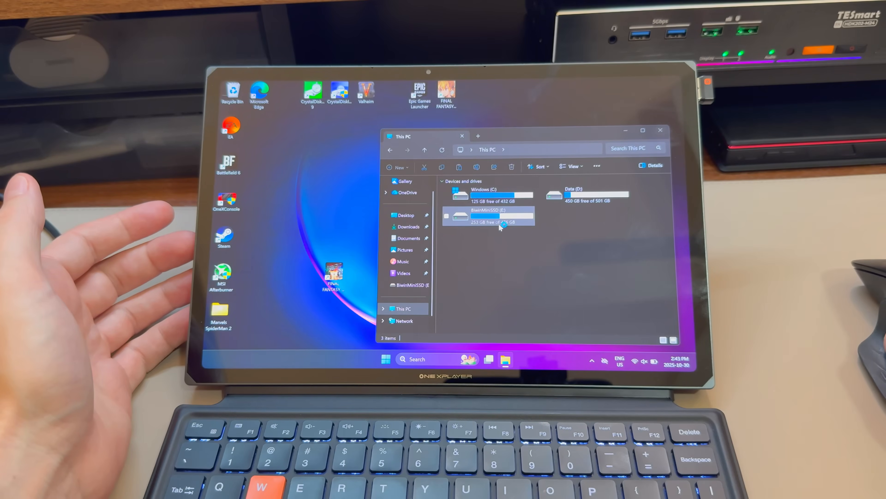
left_click(488, 216)
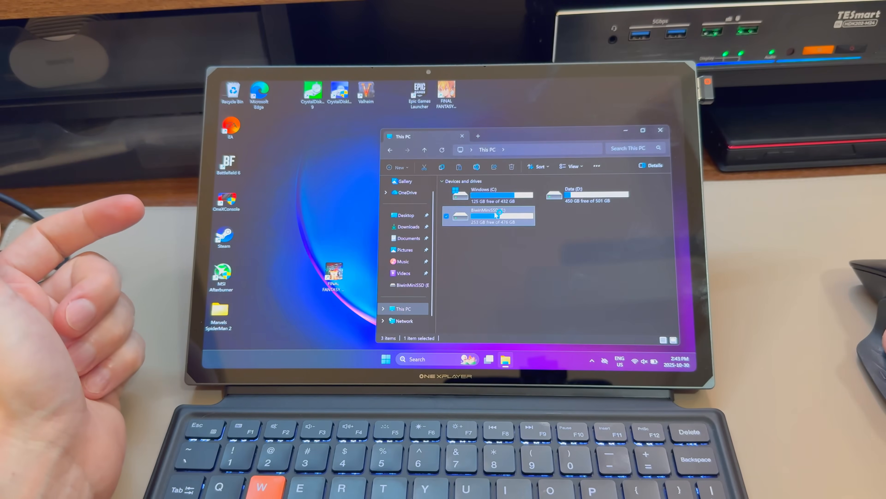
double_click(488, 216)
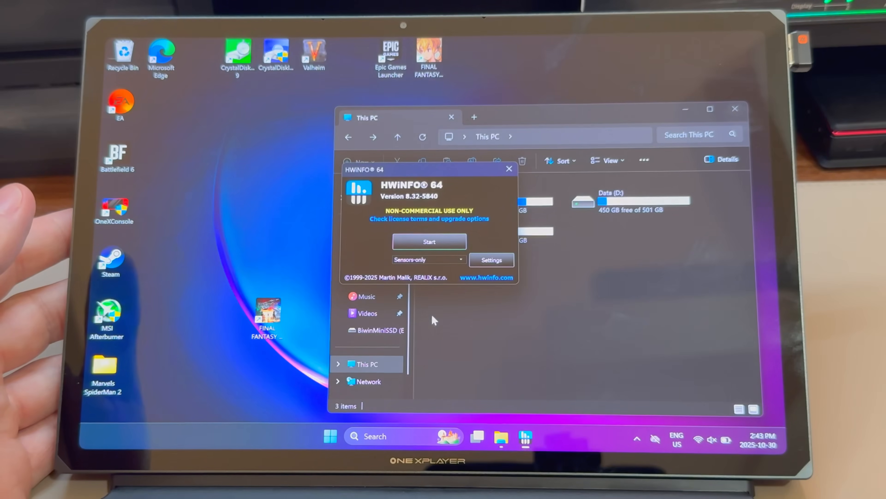
Step: Start HWiNFO sensor monitoring and bring up the main system summary window
left_click(428, 241)
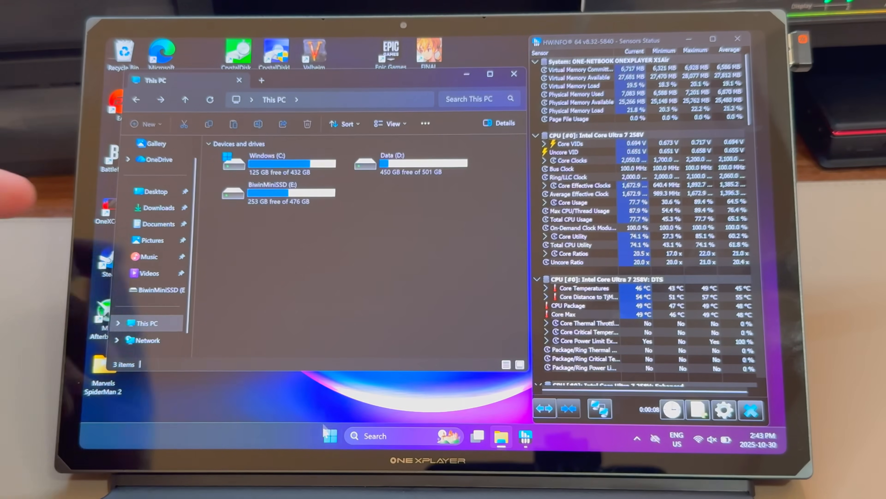
type("parti")
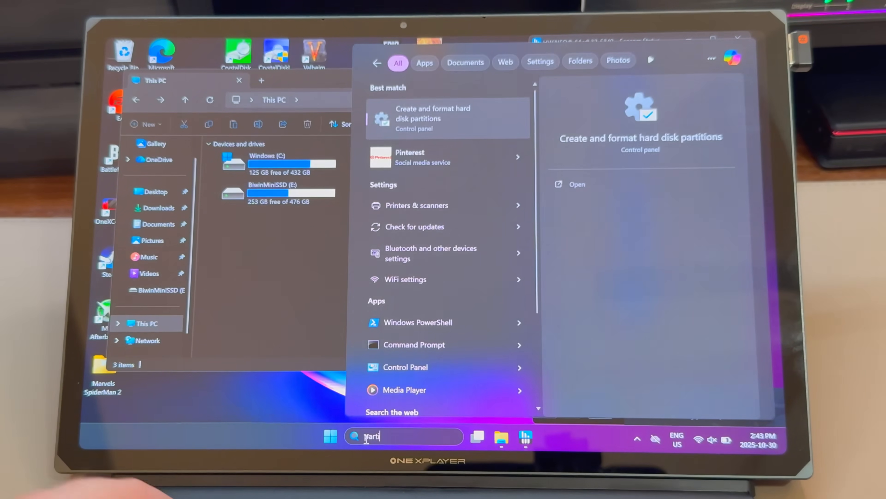
left_click(432, 118)
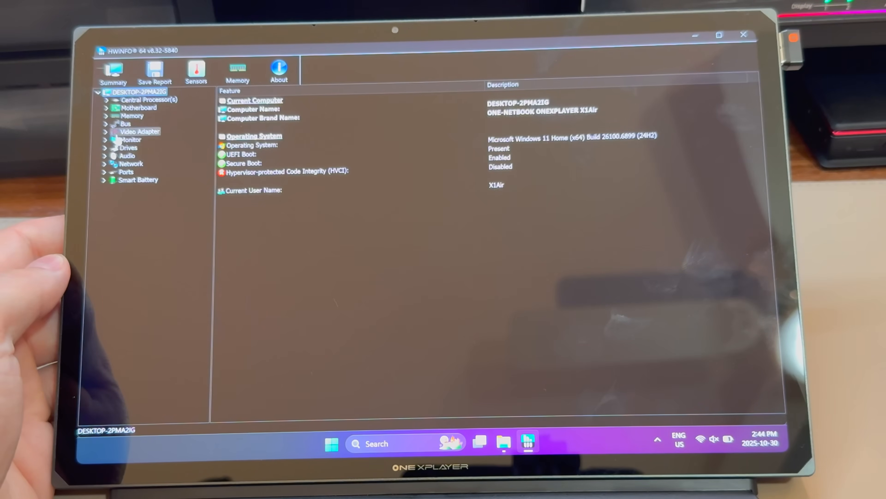
Step: Show the BIWIN Mini SSD 512GB under NVMe Drives and review its S.M.A.R.T. and temperature details
left_click(105, 148)
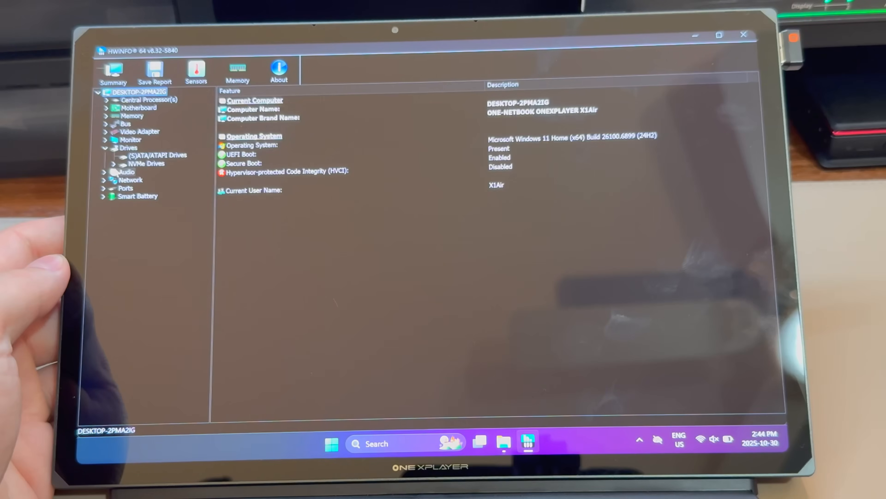
left_click(173, 179)
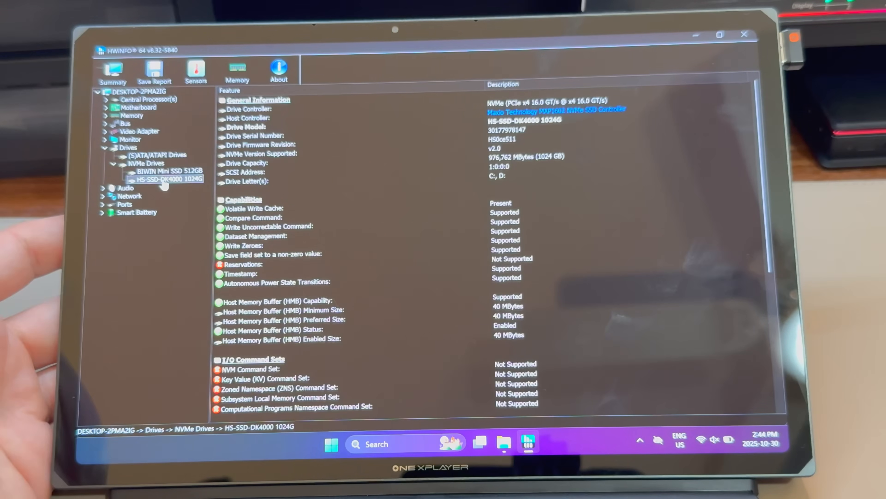
left_click(164, 170)
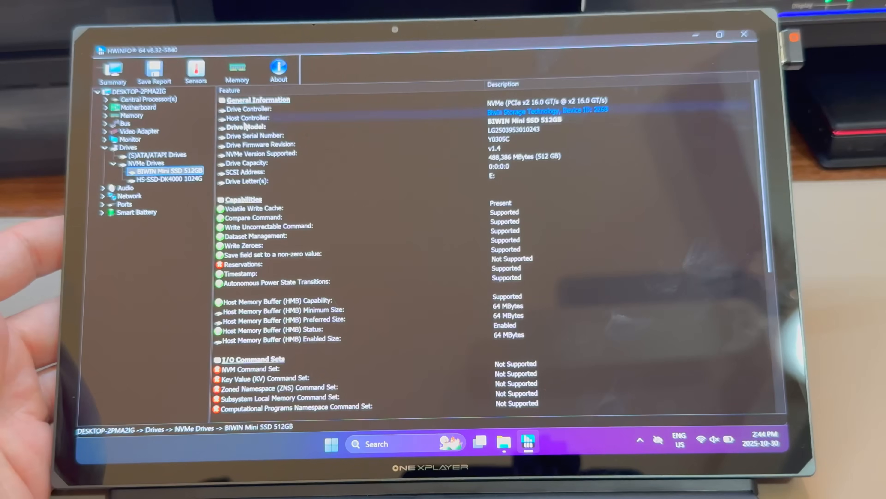
scroll("down", 3)
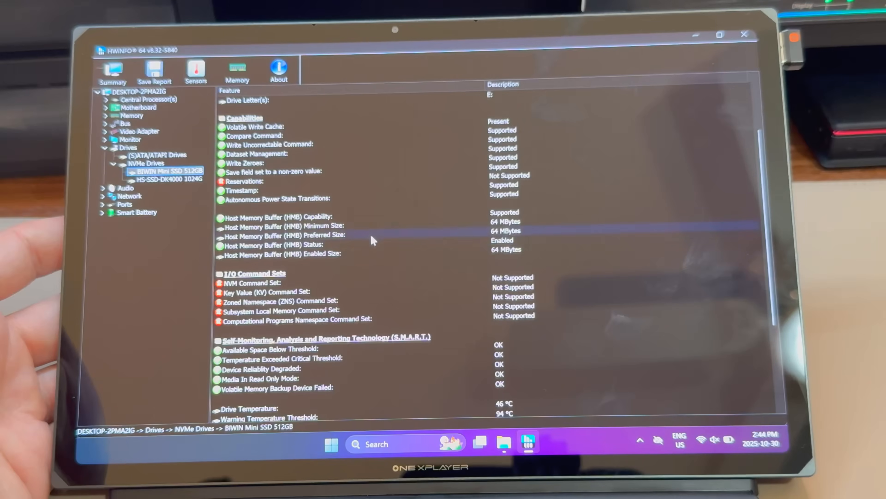
scroll("down", 3)
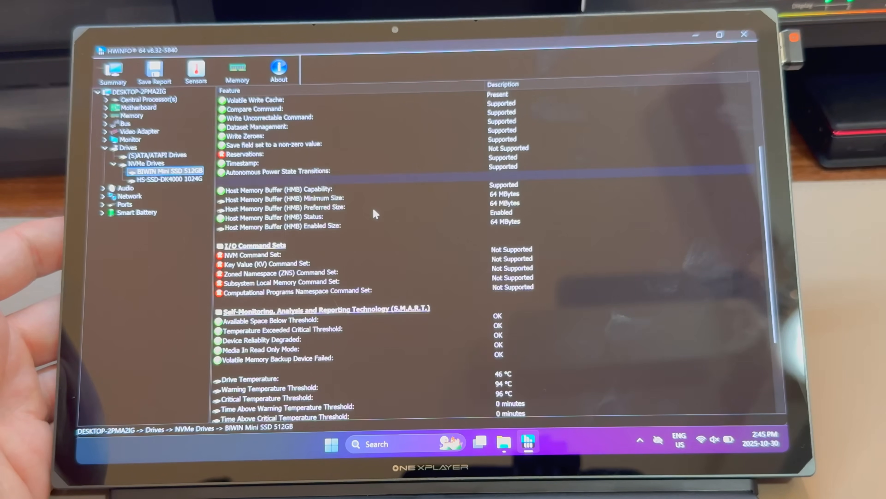
scroll("down", 3)
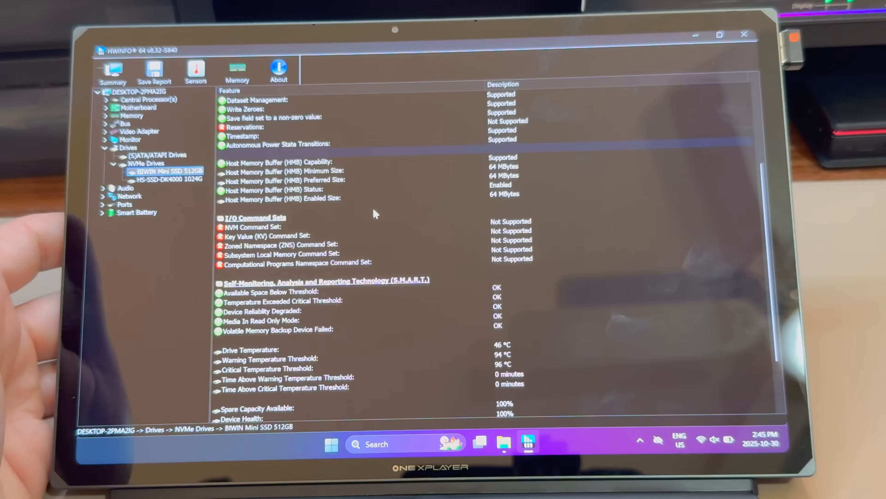
scroll("down", 3)
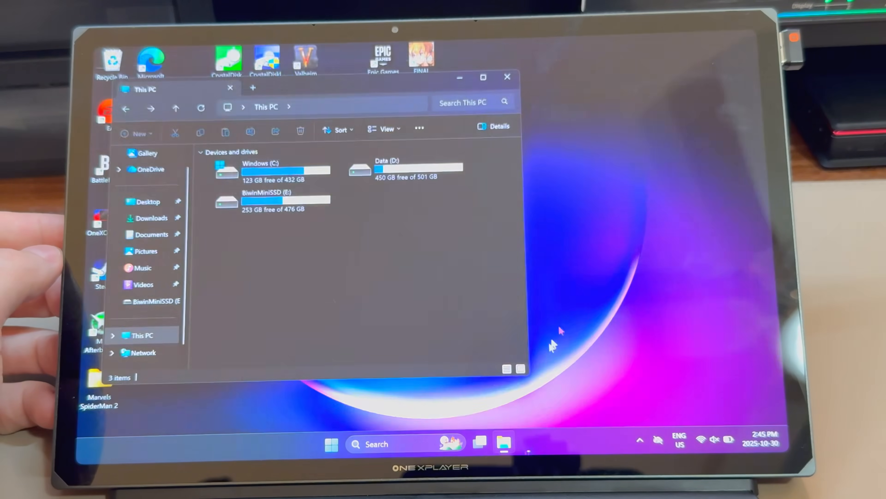
Step: Relaunch HWiNFO sensors, browse the Steam folder on E:, and choose an allocation unit size in the Format dialog
type("hwinfo")
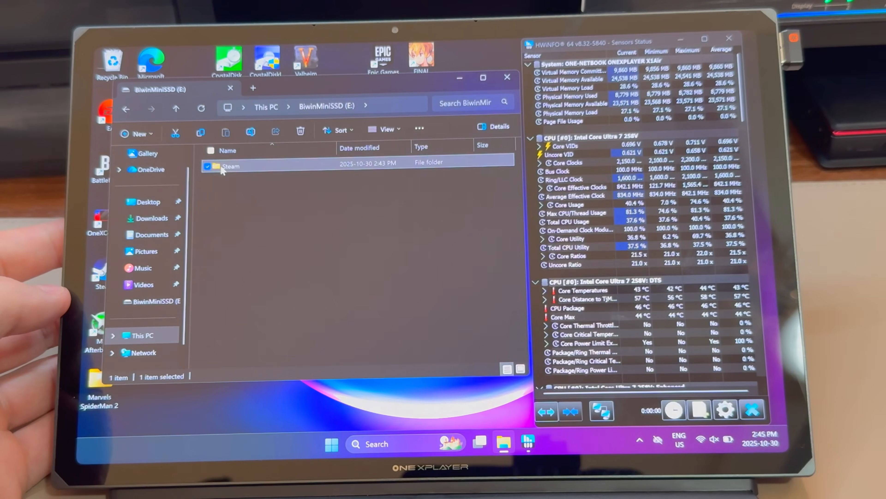
left_click(142, 335)
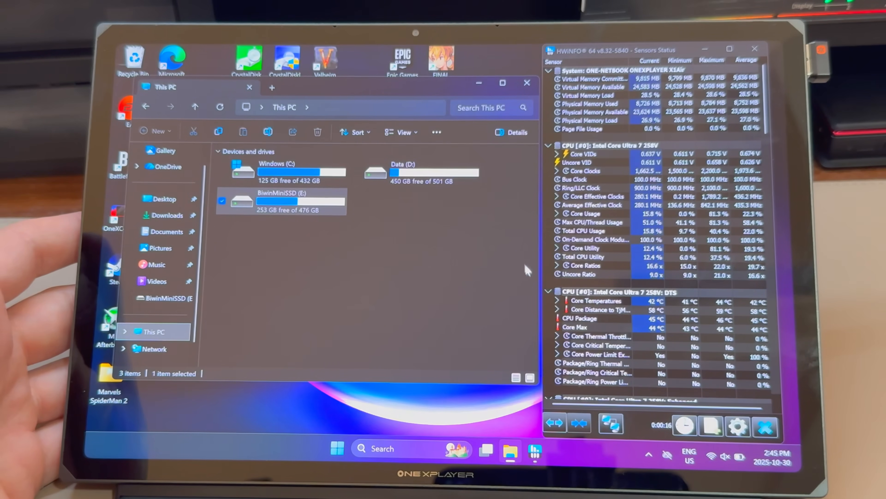
scroll("down", 3)
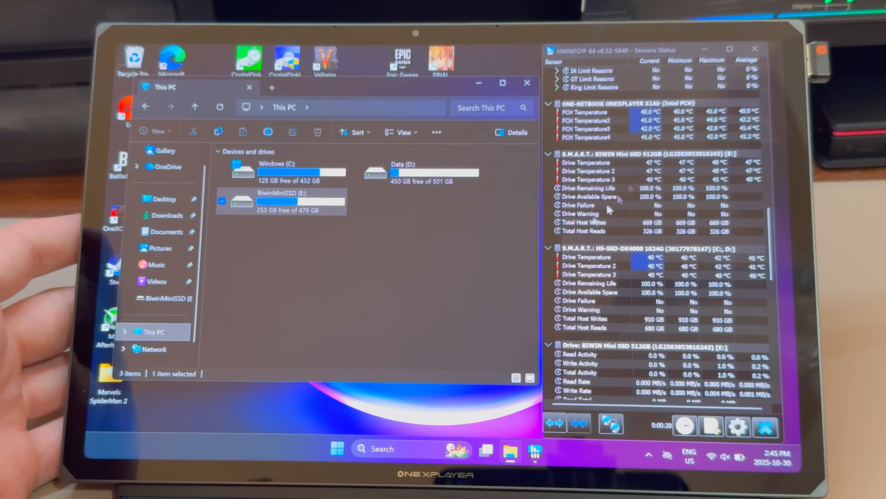
mouse_move(390, 284)
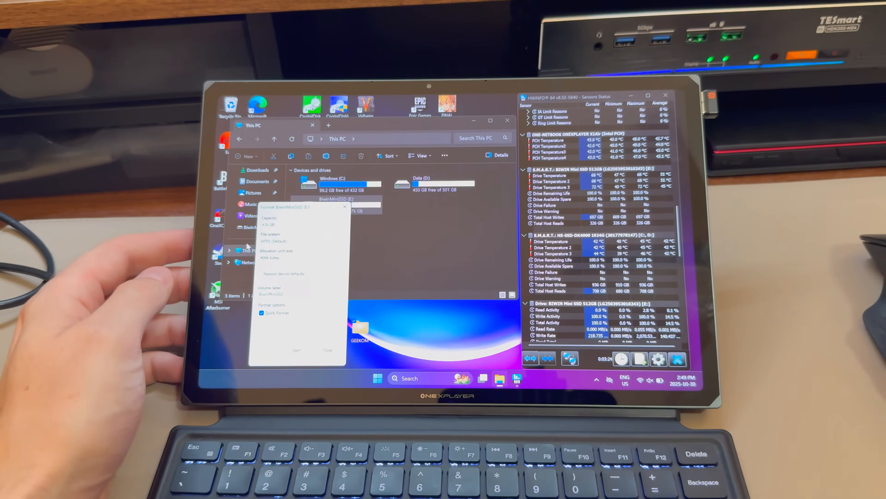
left_click(300, 257)
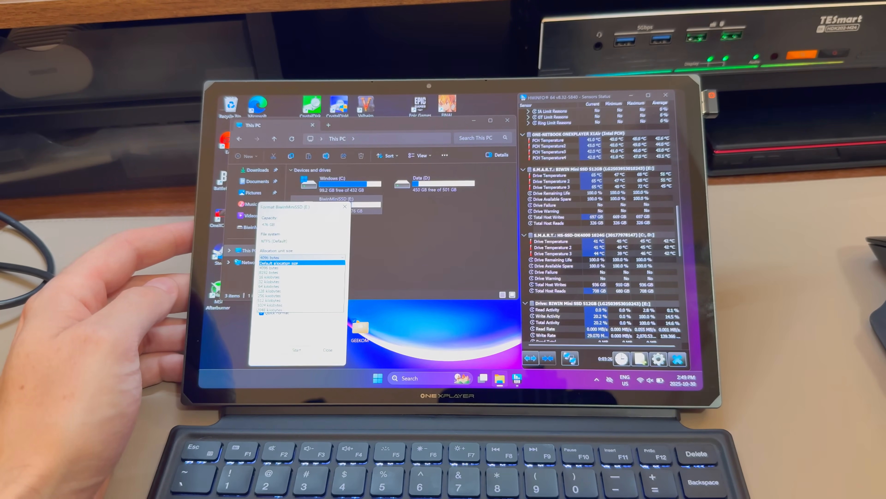
left_click(302, 257)
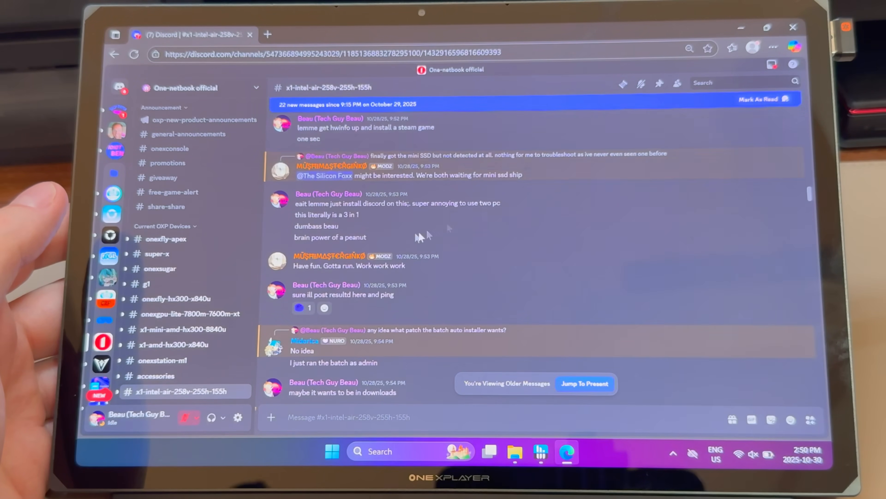
scroll("down", 3)
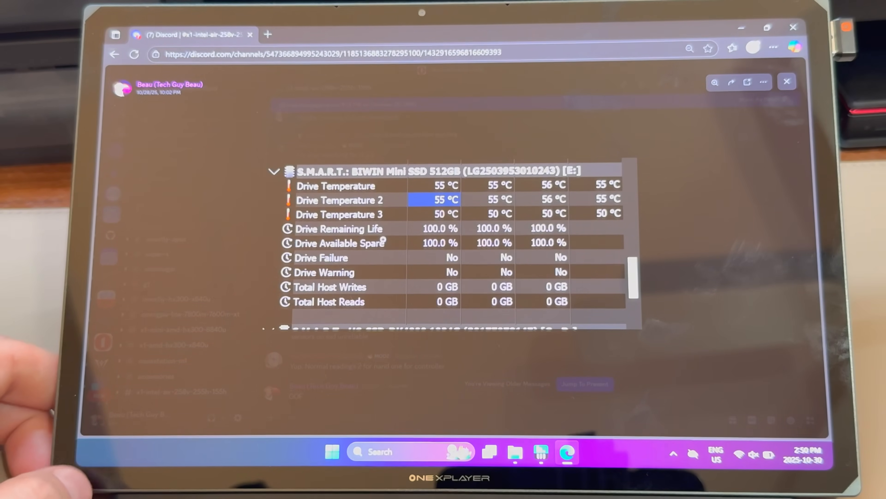
left_click(786, 81)
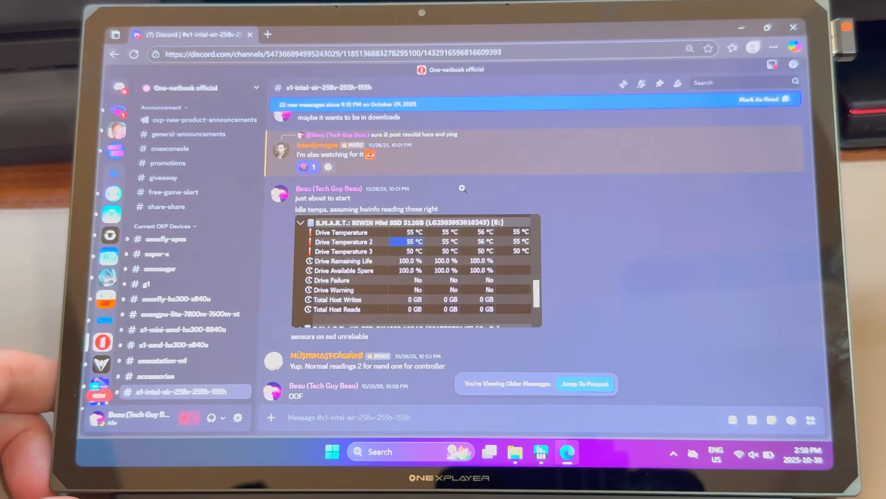
left_click(415, 266)
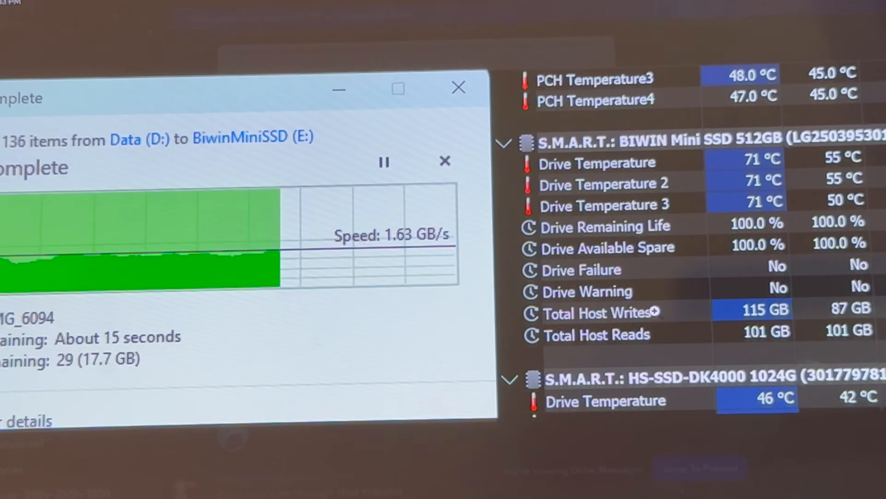
mouse_move(386, 250)
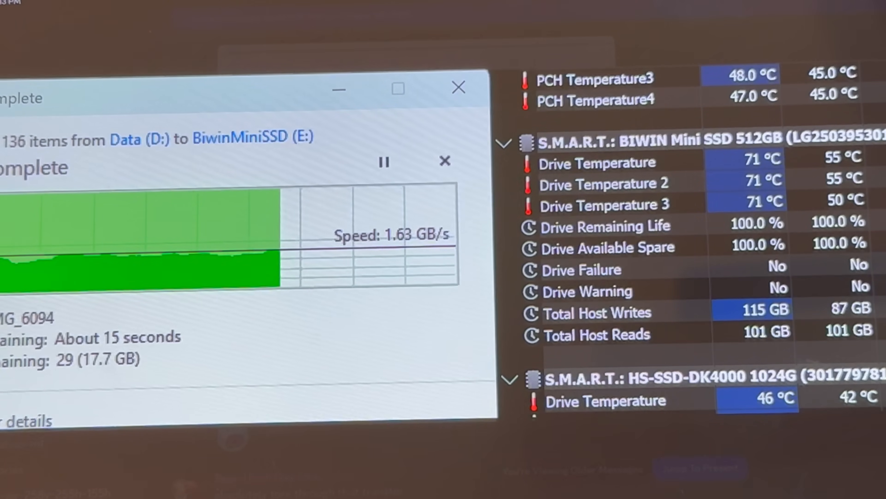
mouse_move(438, 290)
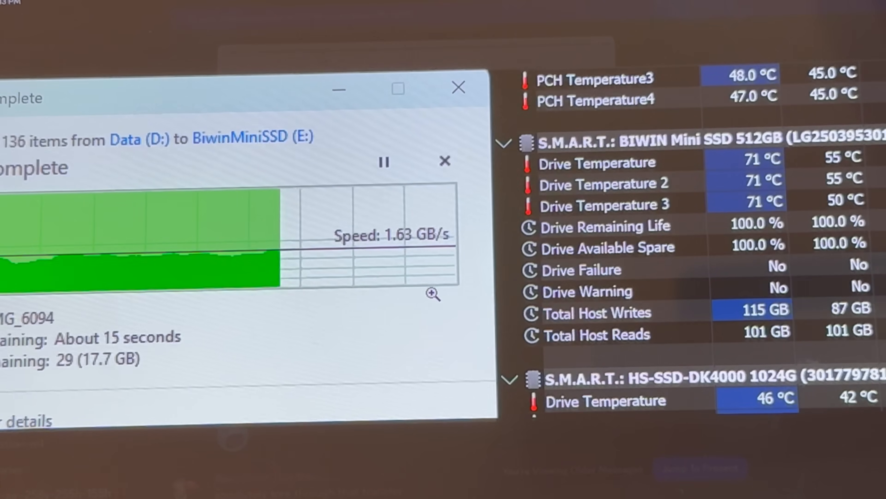
mouse_move(483, 315)
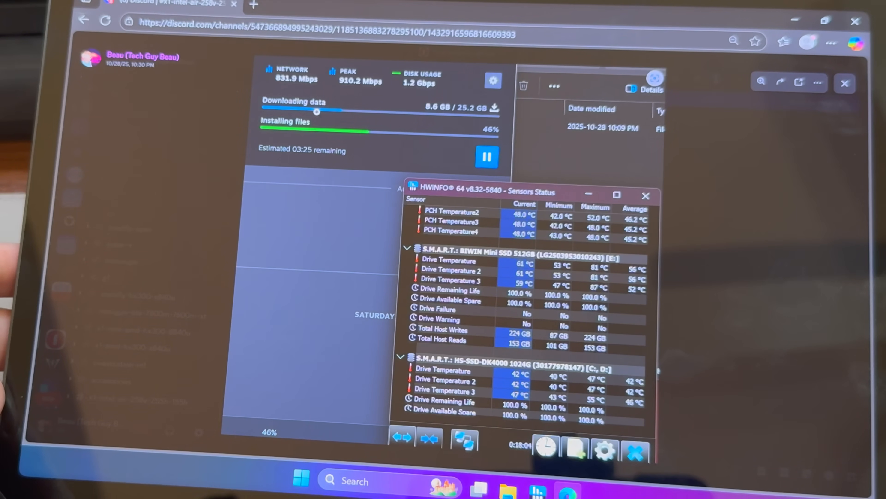
mouse_move(502, 266)
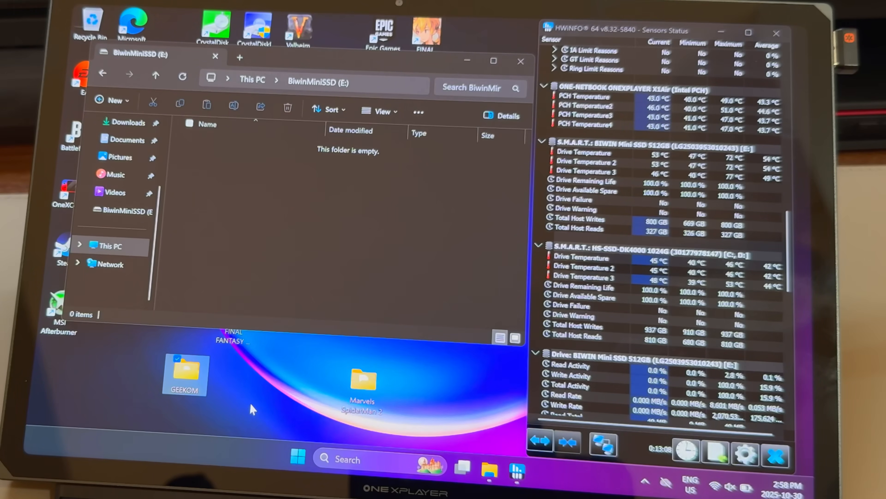
mouse_move(185, 372)
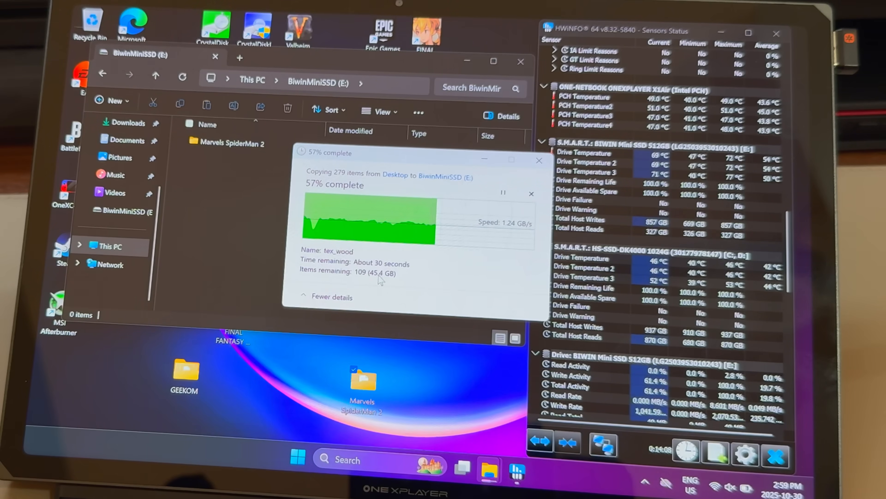
Step: Check the Marvels SpiderMan 2 folder's context menu and keep the copy to E: progressing
right_click(362, 376)
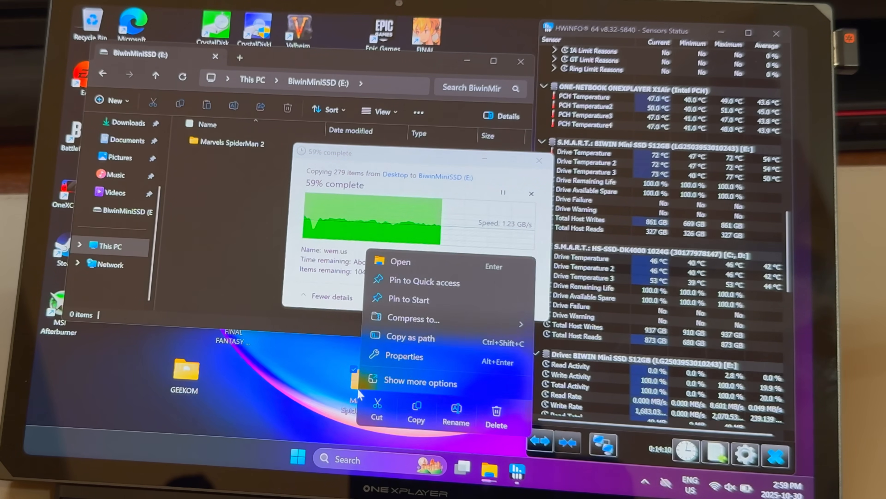
left_click(404, 355)
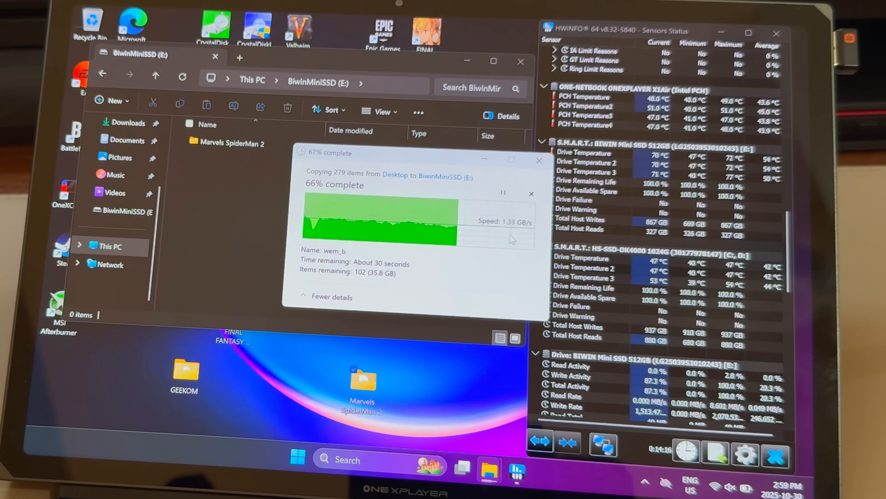
left_click(183, 370)
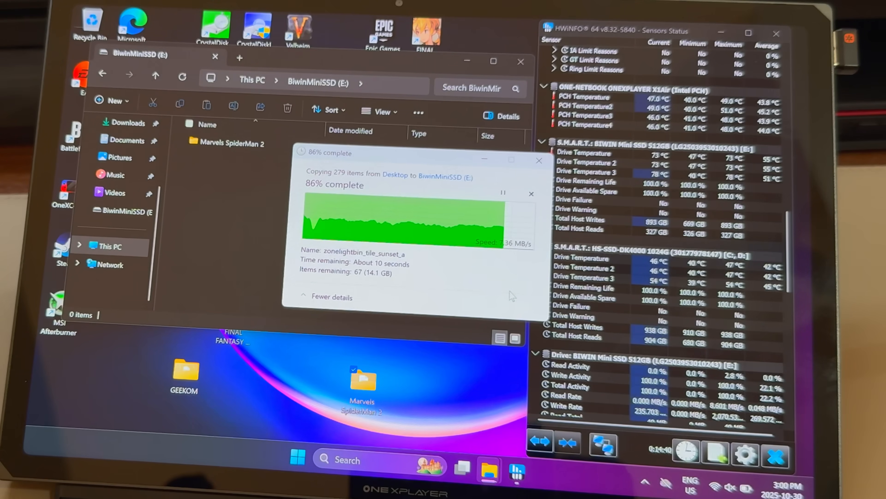
Step: Peek at the Marvels SpiderMan 2 folder's options while the copy reaches 92%
right_click(361, 379)
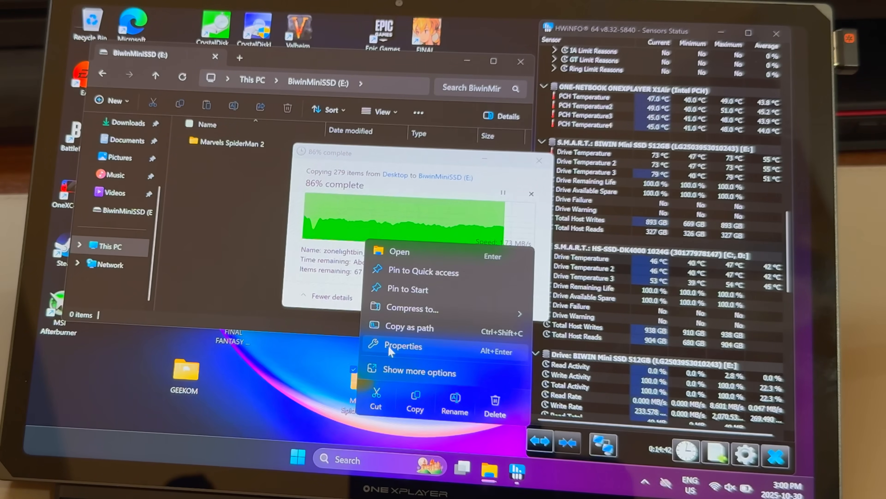
left_click(403, 345)
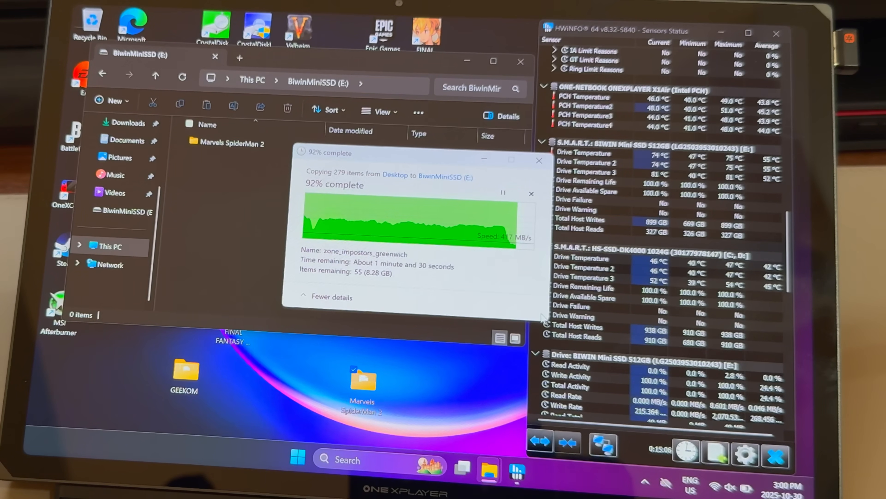
mouse_move(423, 354)
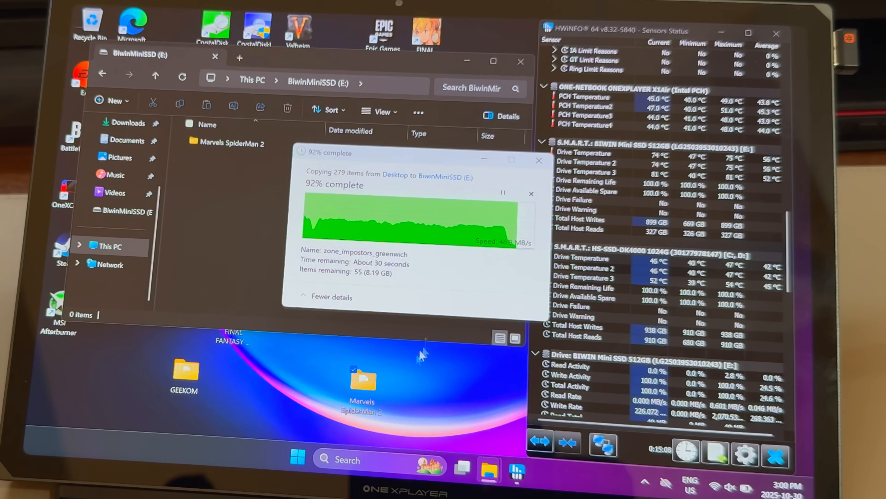
mouse_move(466, 402)
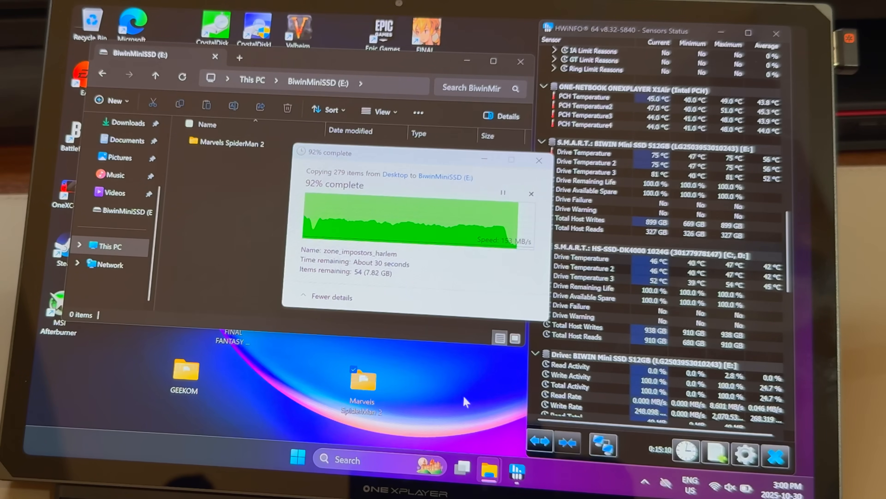
Step: Confirm BiwinMiniSSD (E:) shows 368 GB free and launch CrystalDiskMark 9
left_click(106, 246)
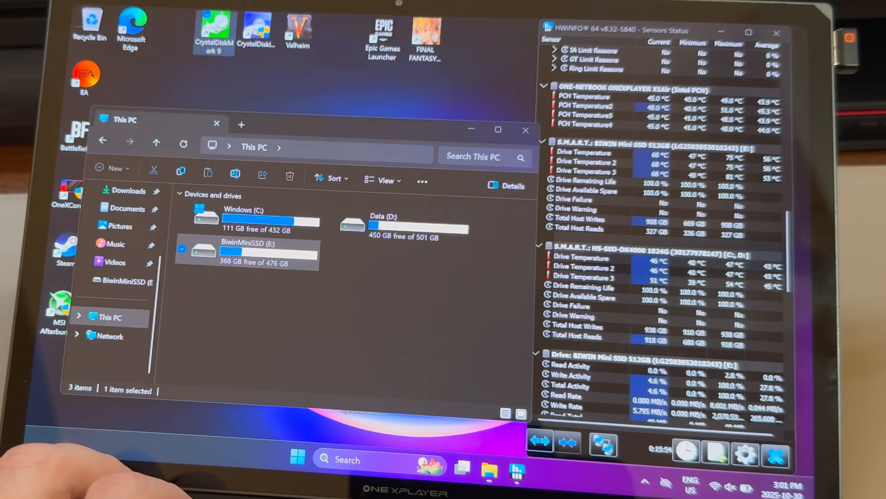
left_click(525, 130)
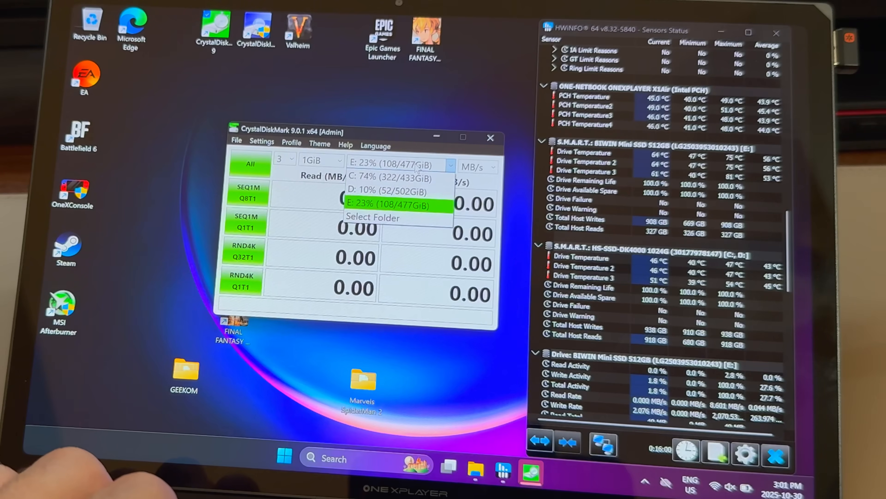
Step: Run all CrystalDiskMark tests on drive E: with a 1 GiB test file
left_click(400, 201)
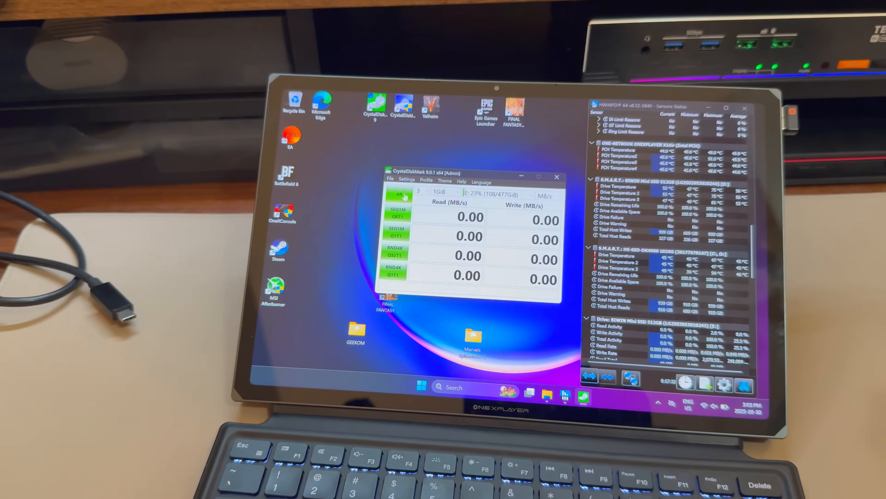
left_click(397, 194)
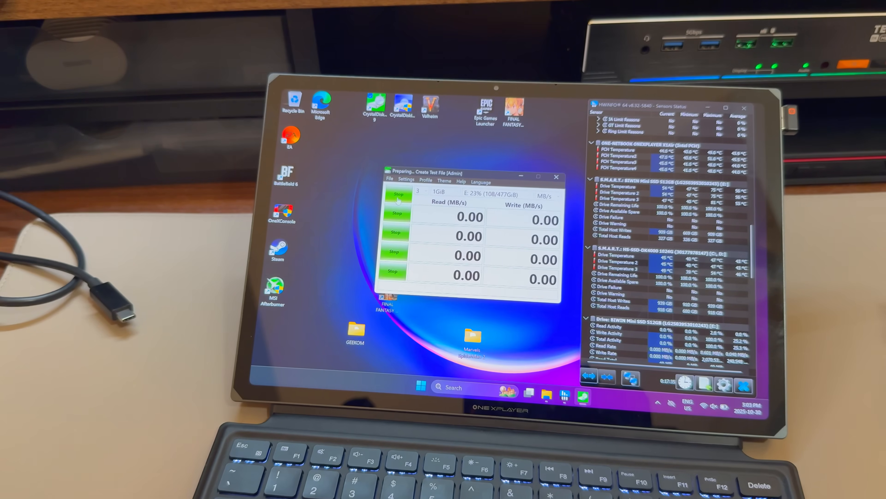